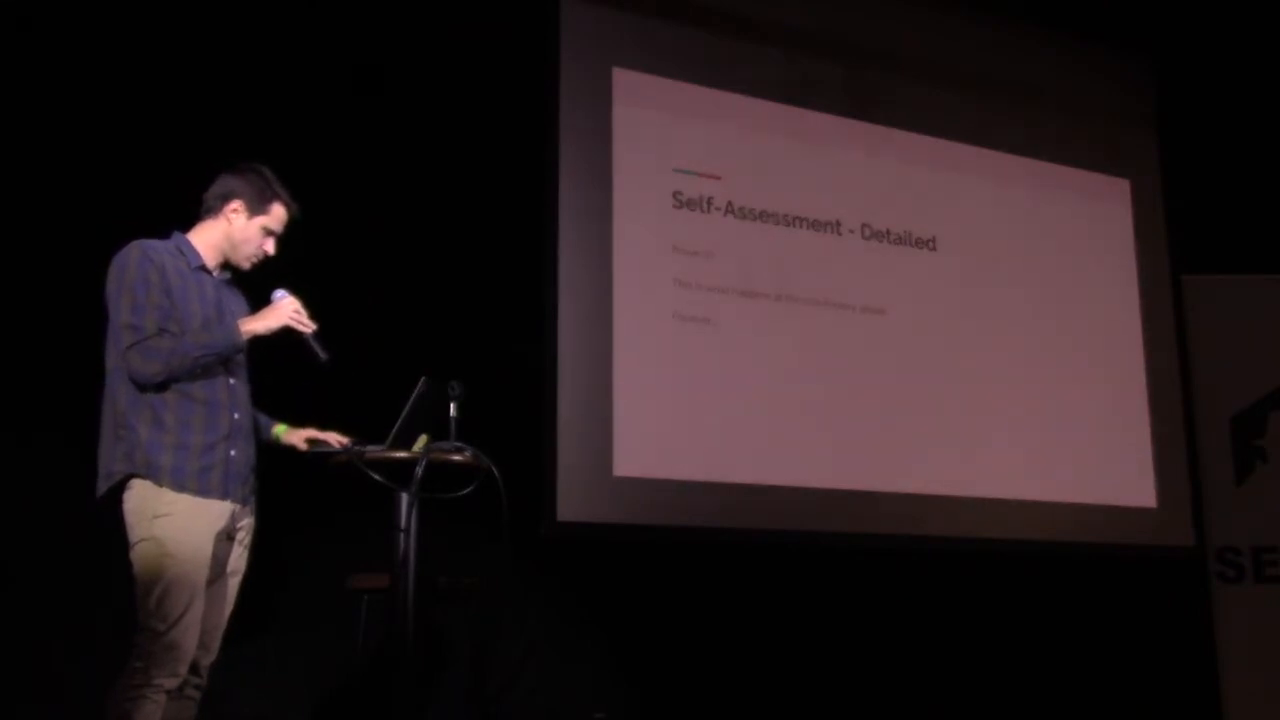
pyautogui.press('right')
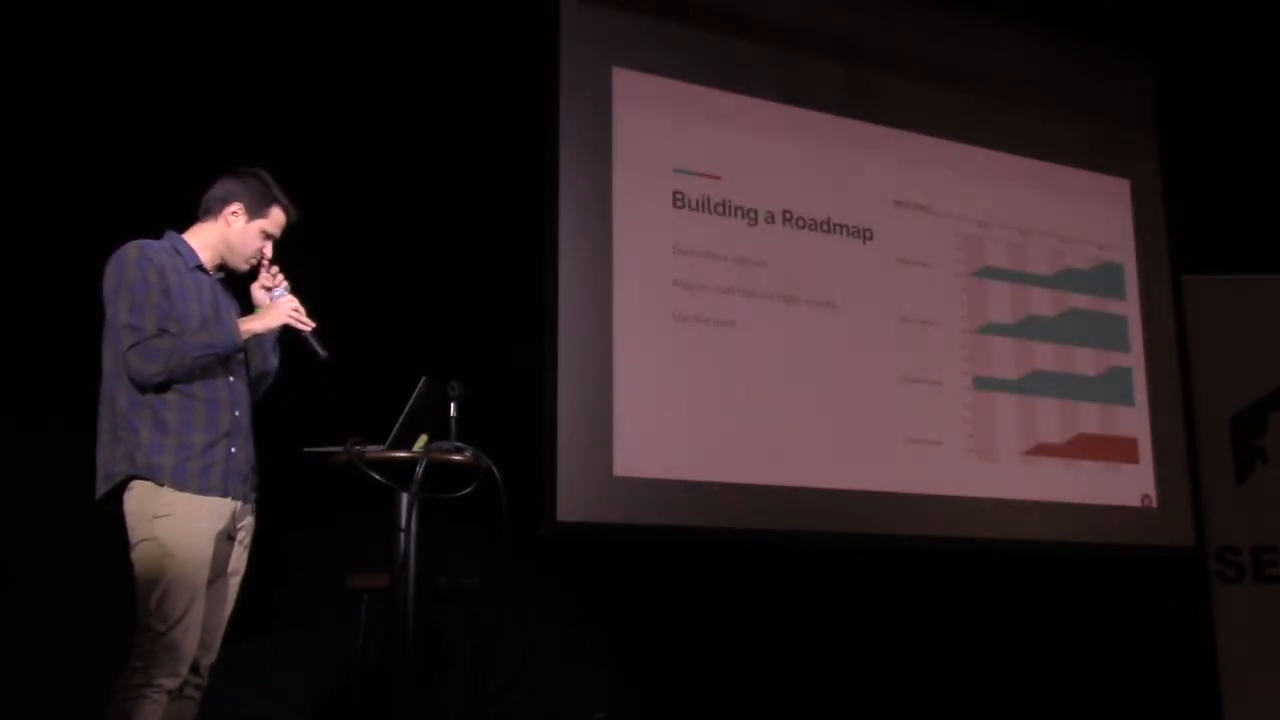